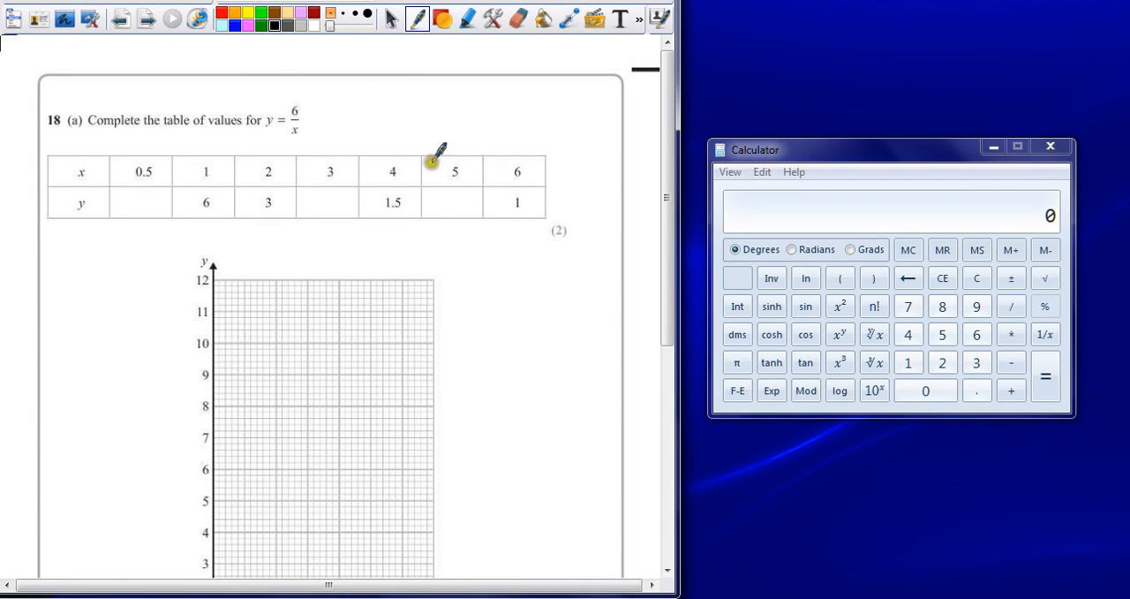
{"action": "mouse_move", "coordinate": [372, 106]}
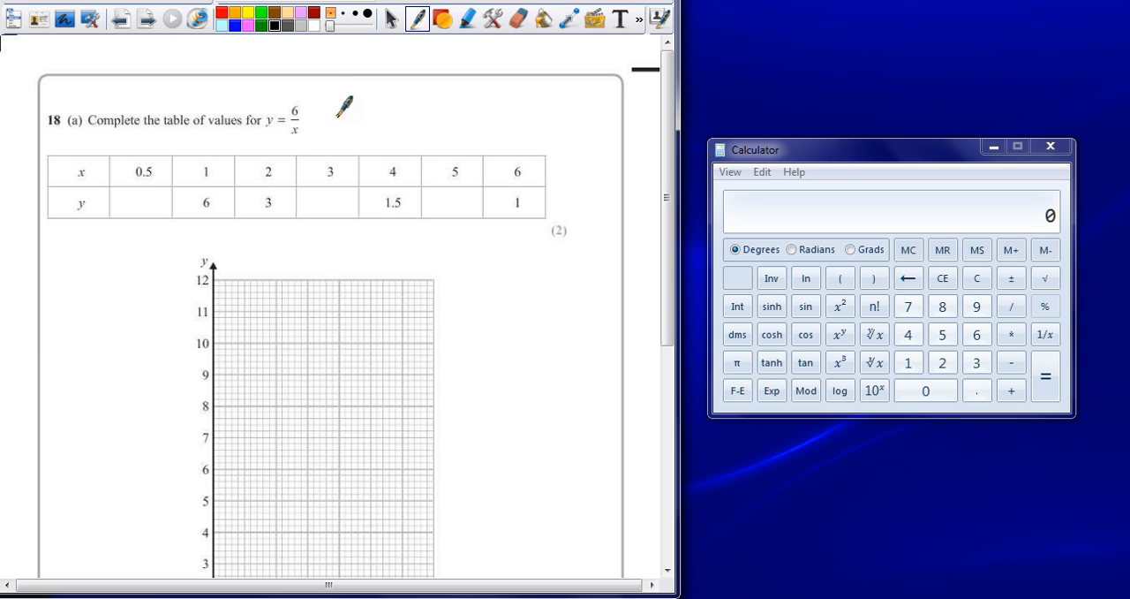
{"action": "mouse_move", "coordinate": [143, 196]}
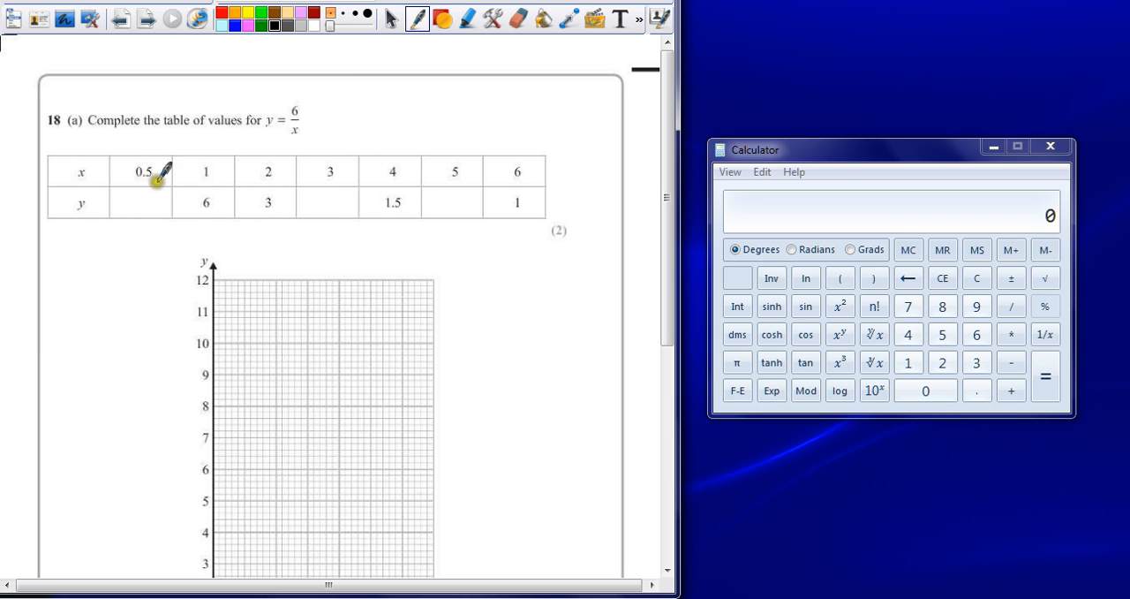
{"action": "mouse_move", "coordinate": [166, 144]}
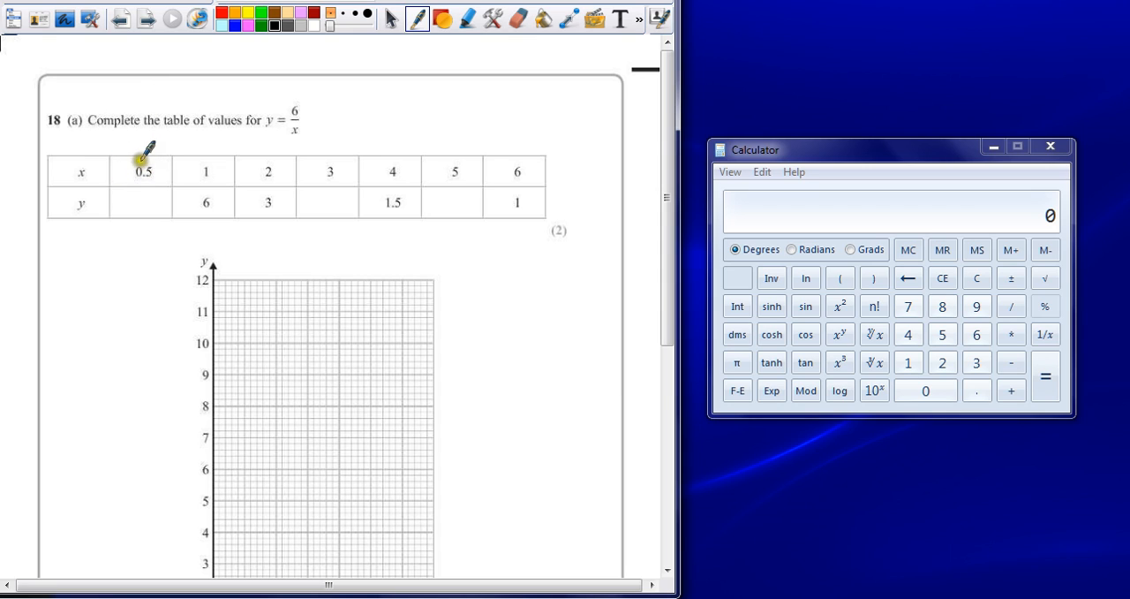
{"action": "mouse_move", "coordinate": [238, 171]}
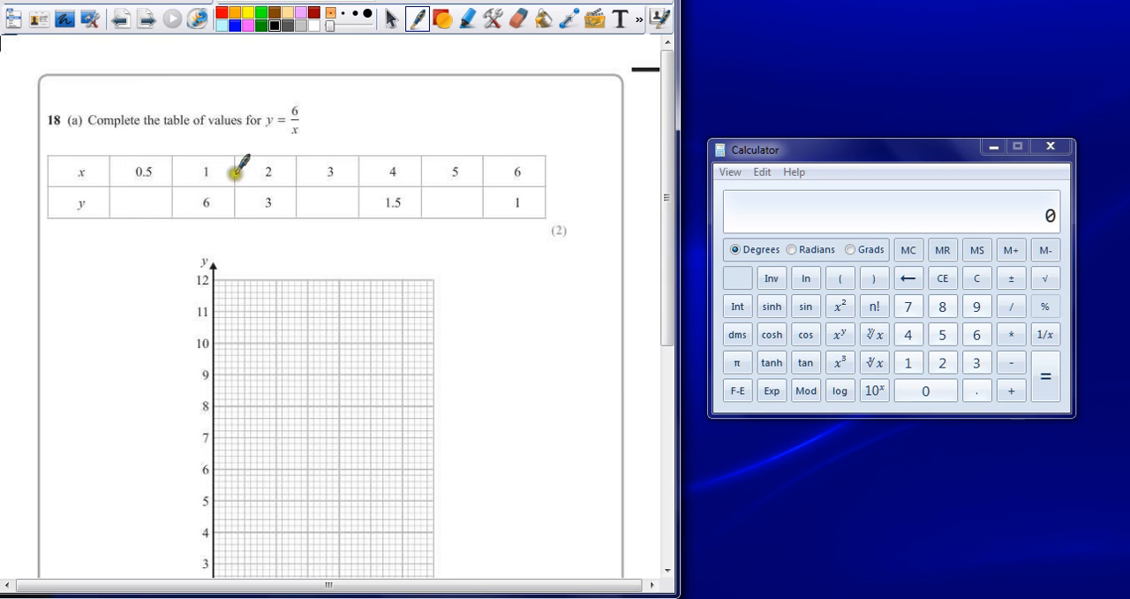
{"action": "mouse_move", "coordinate": [134, 183]}
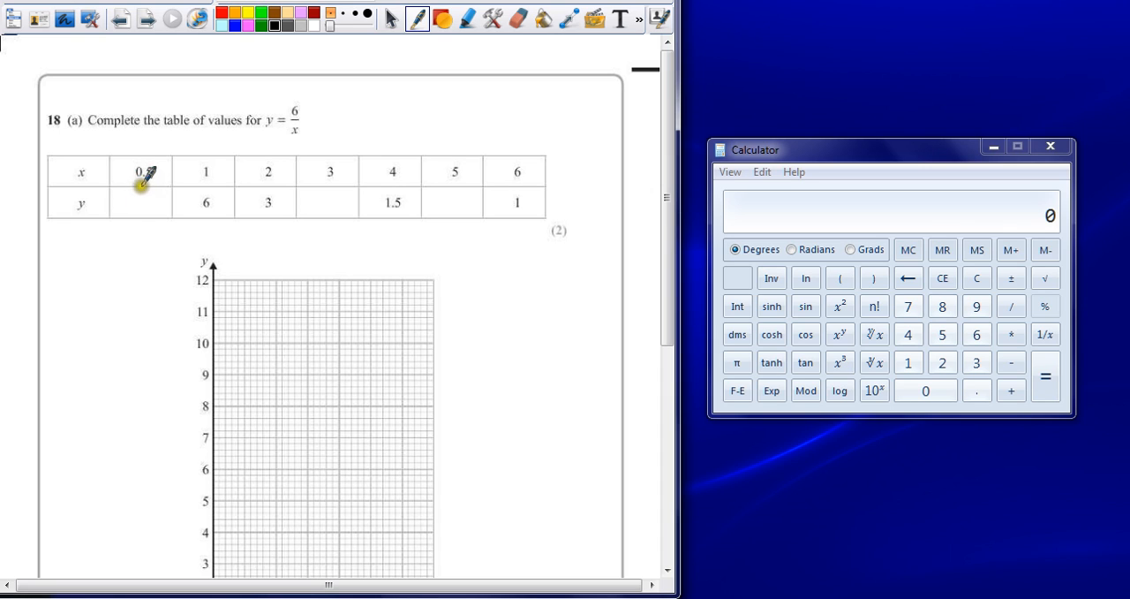
- Handwrite 2 under x = 3 and 1.2 under x = 5 in the y row
{"action": "type", "text": "0.5"}
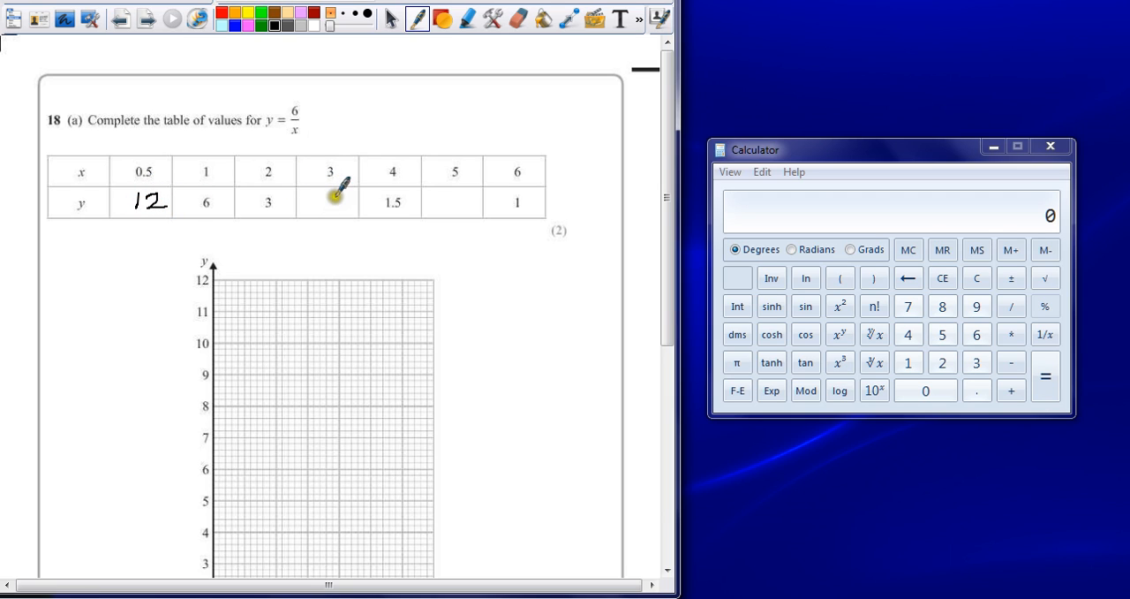
{"action": "left_click_drag", "start_coordinate": [329, 201], "coordinate": [452, 185]}
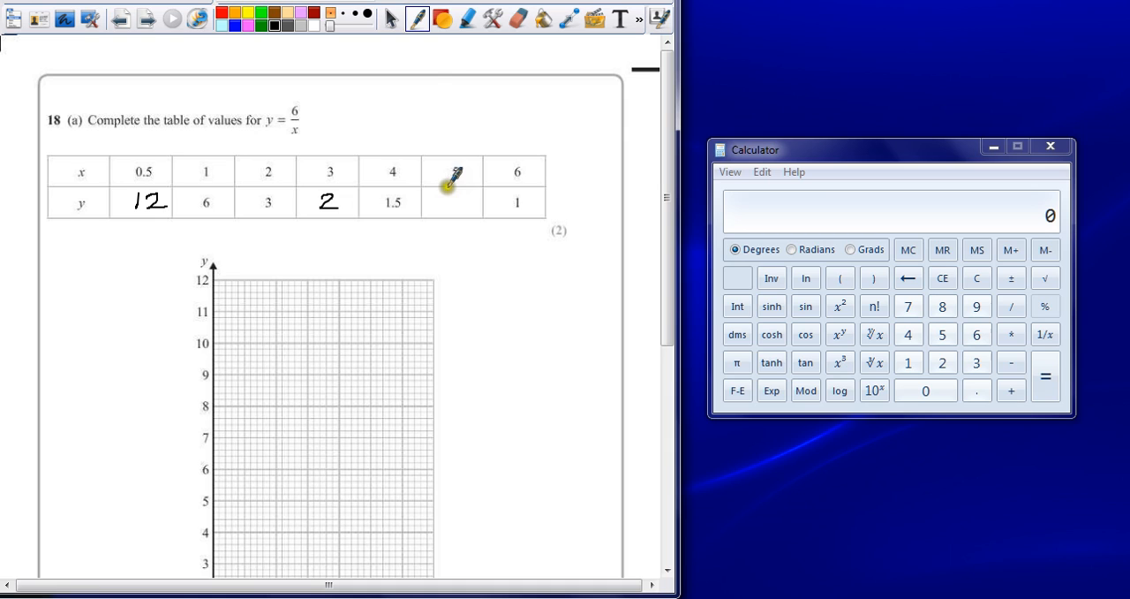
{"action": "left_click", "coordinate": [450, 201]}
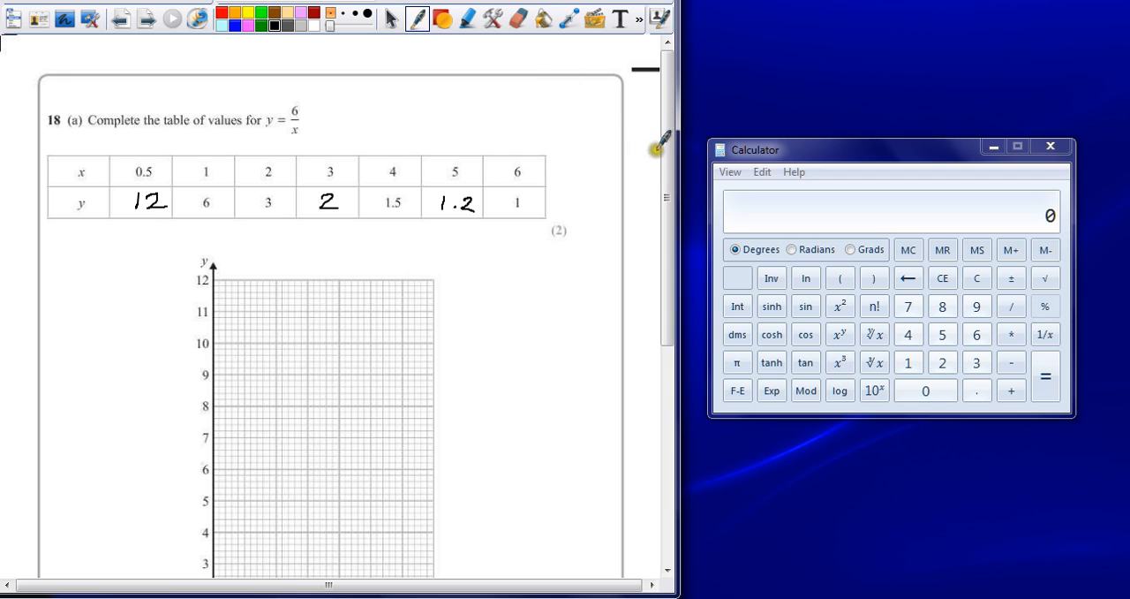
- Scroll down until the blank part (b) grid shows beneath the table
{"action": "scroll", "scroll_direction": "down", "scroll_amount": 3}
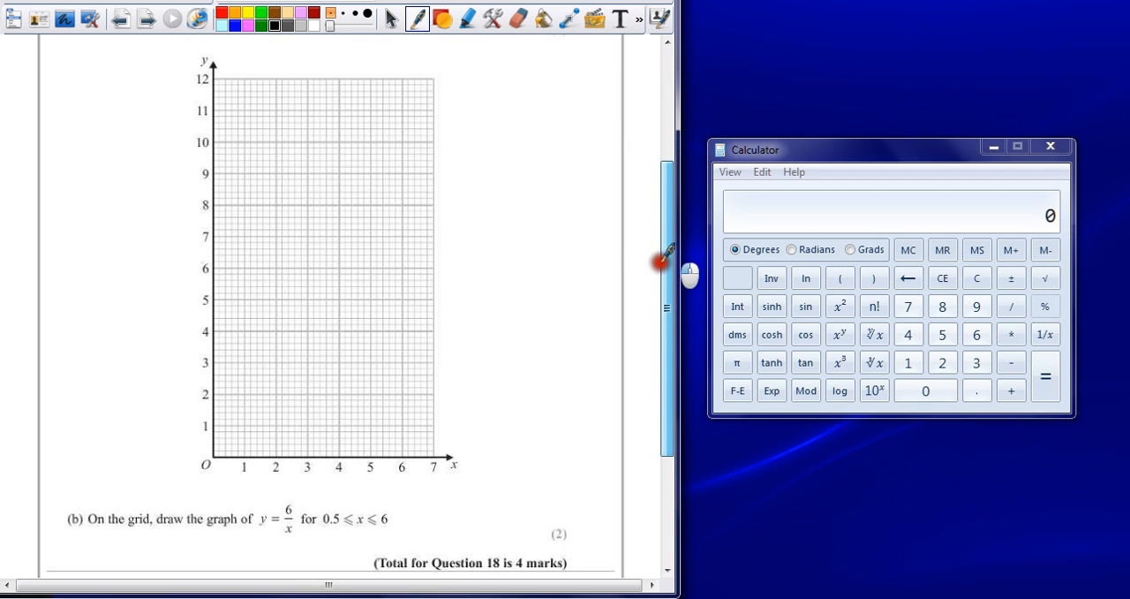
{"action": "scroll", "scroll_direction": "down", "scroll_amount": 3}
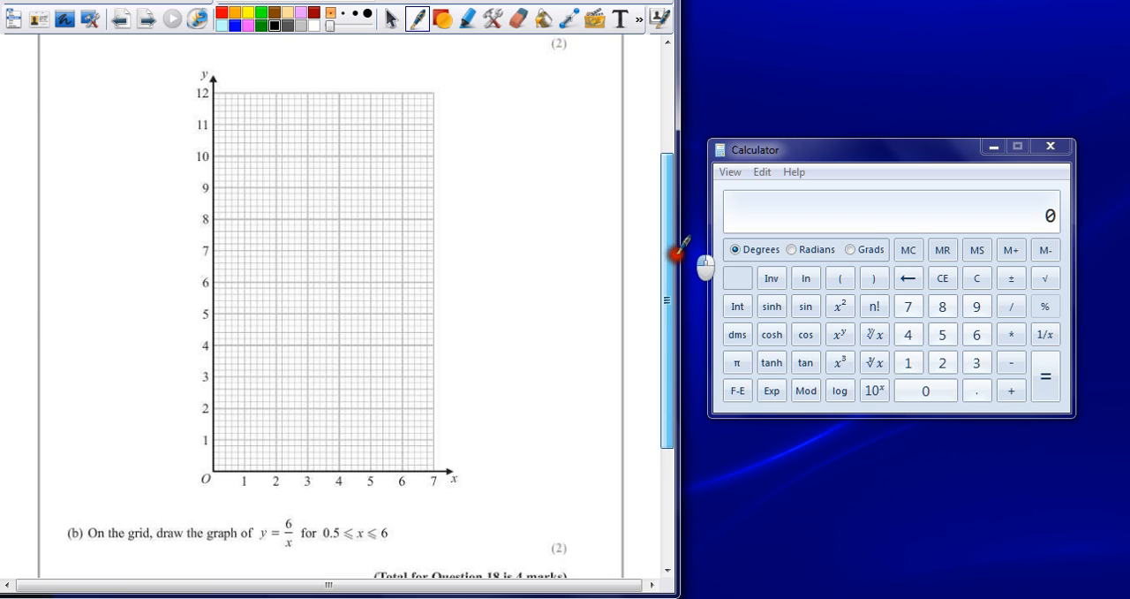
{"action": "scroll", "scroll_direction": "down", "scroll_amount": 3}
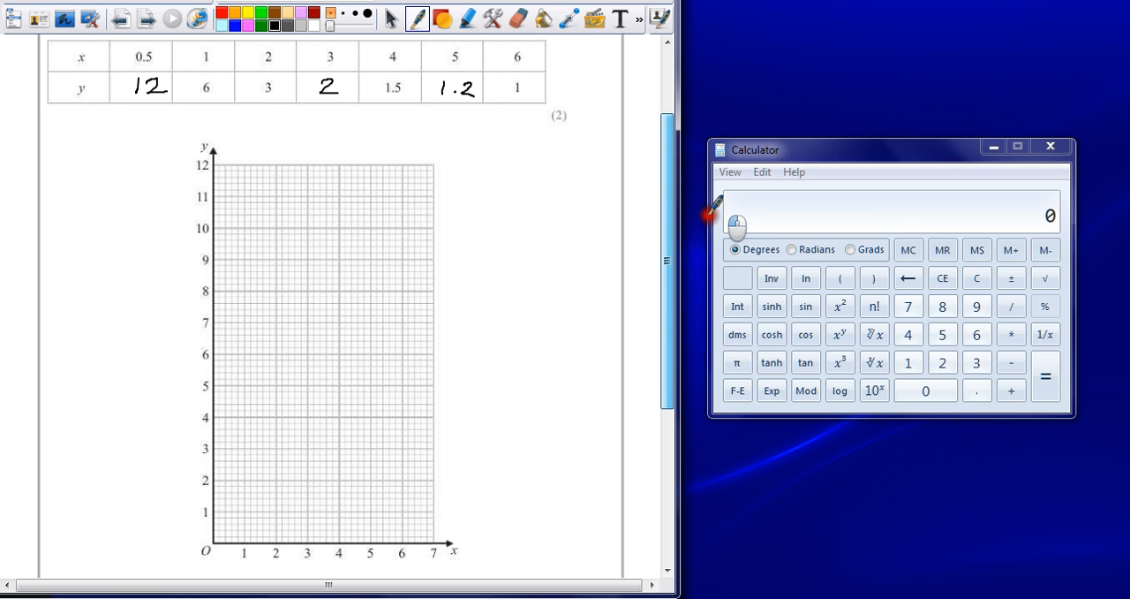
{"action": "mouse_move", "coordinate": [667, 203]}
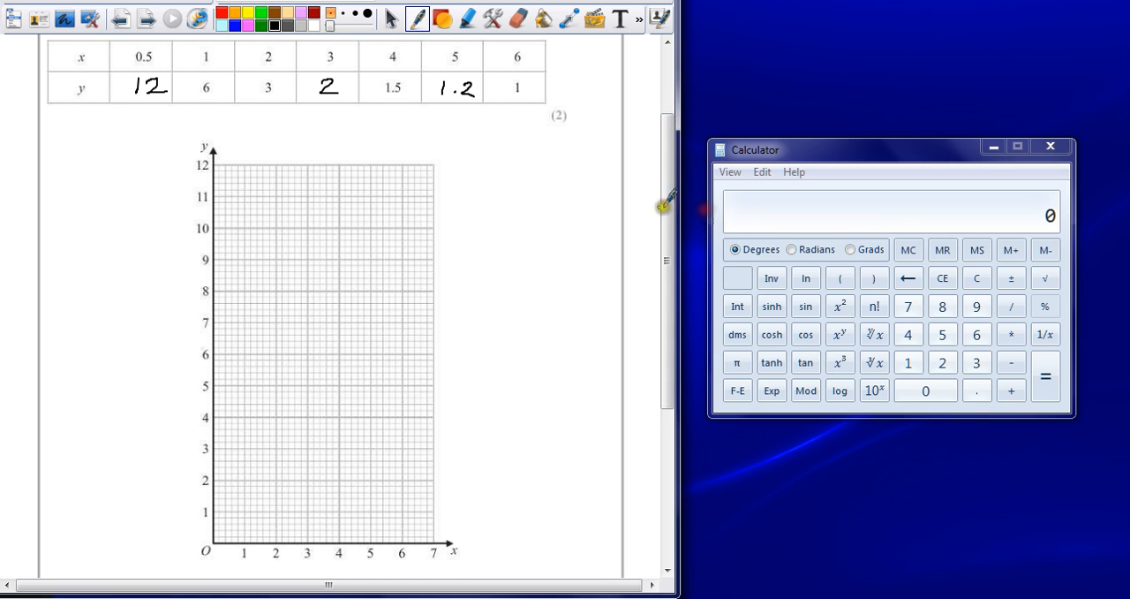
{"action": "mouse_move", "coordinate": [181, 251]}
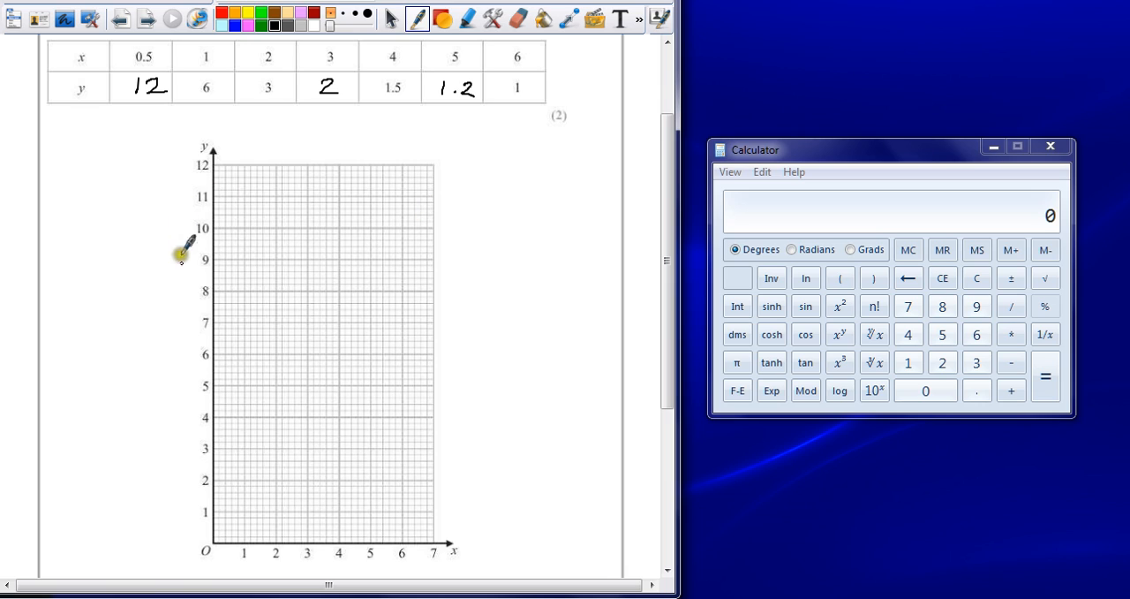
{"action": "mouse_move", "coordinate": [225, 446]}
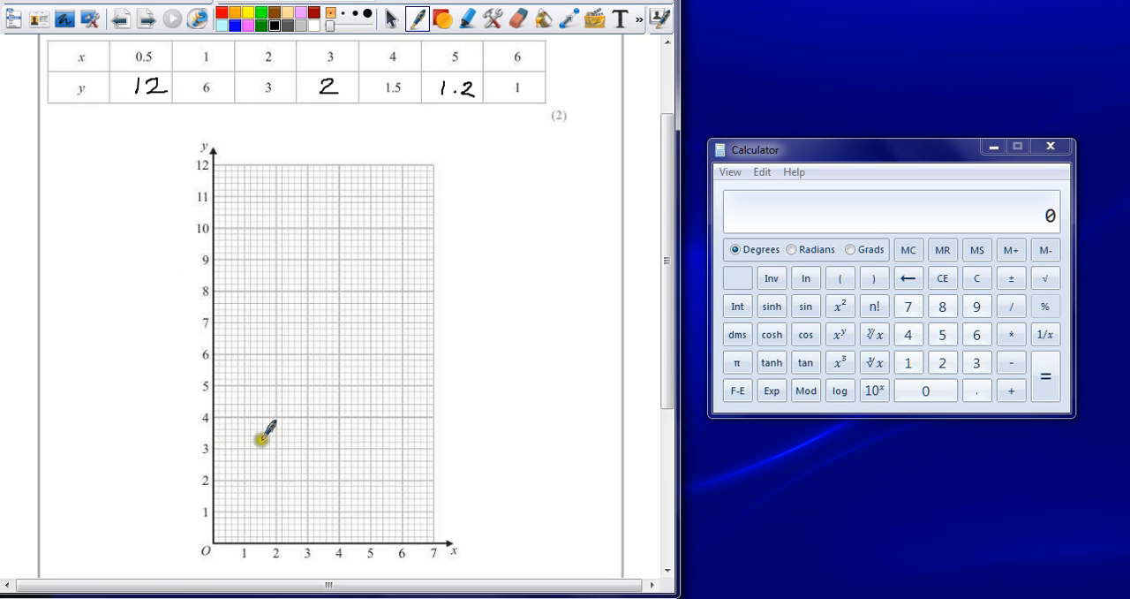
{"action": "mouse_move", "coordinate": [150, 397]}
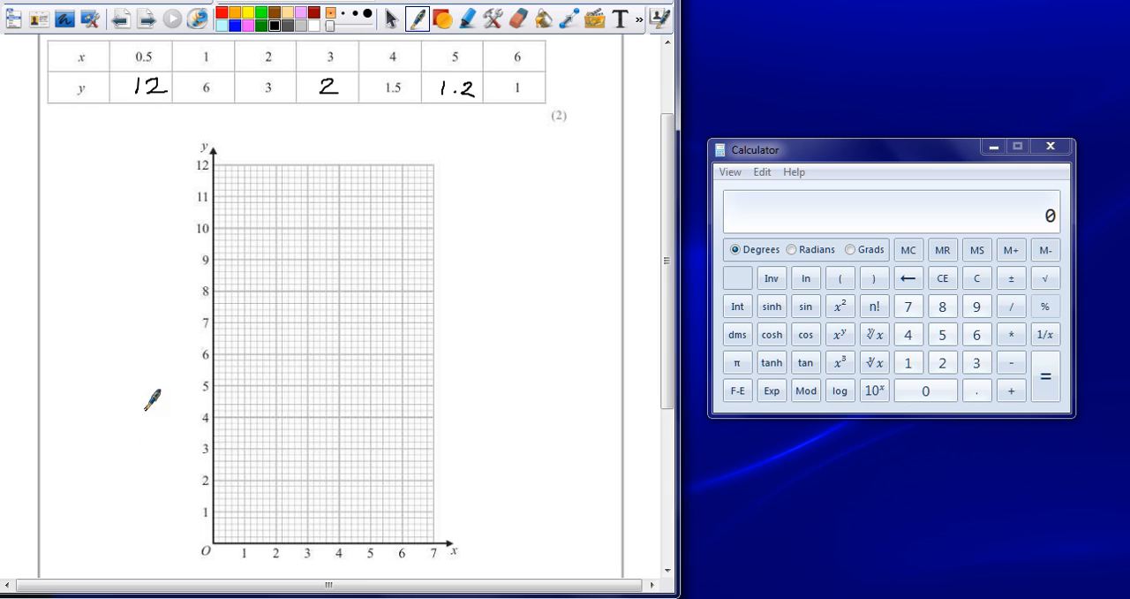
{"action": "mouse_move", "coordinate": [234, 167]}
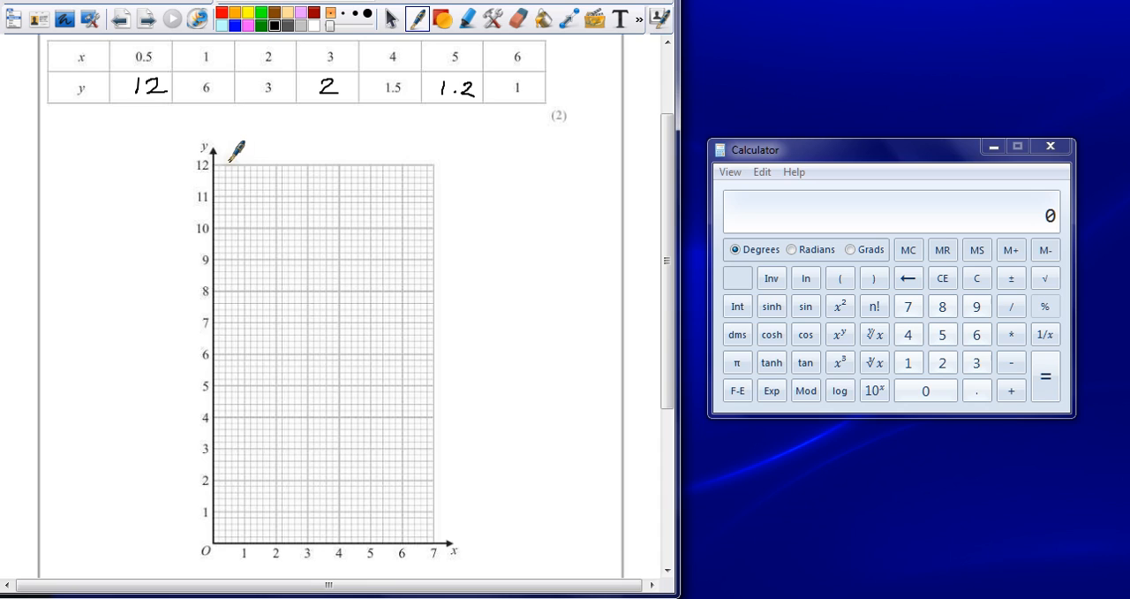
{"action": "mouse_move", "coordinate": [256, 175]}
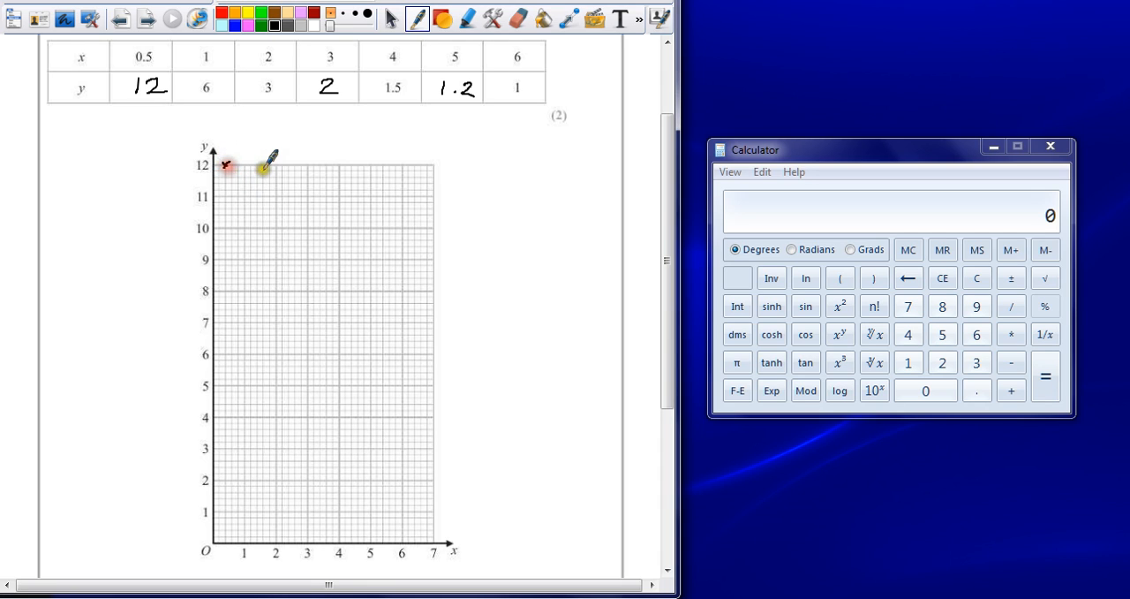
{"action": "mouse_move", "coordinate": [246, 353]}
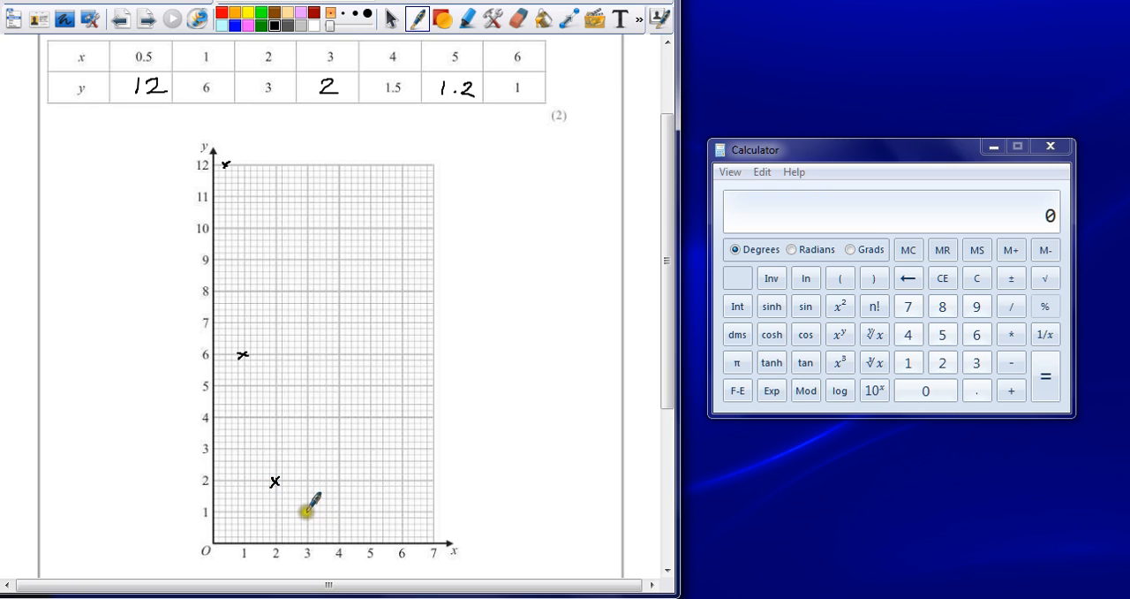
{"action": "mouse_move", "coordinate": [248, 451]}
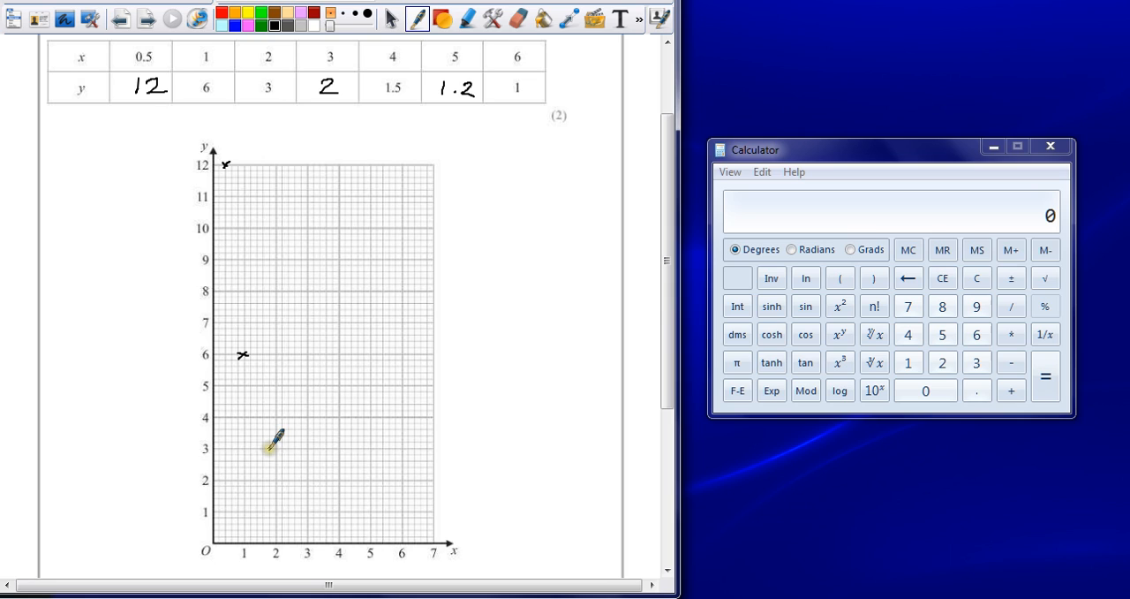
- Mark crosses at (2, 3), (3, 2), (4, 1.5) and (6, 1) on the grid
{"action": "left_click", "coordinate": [272, 446]}
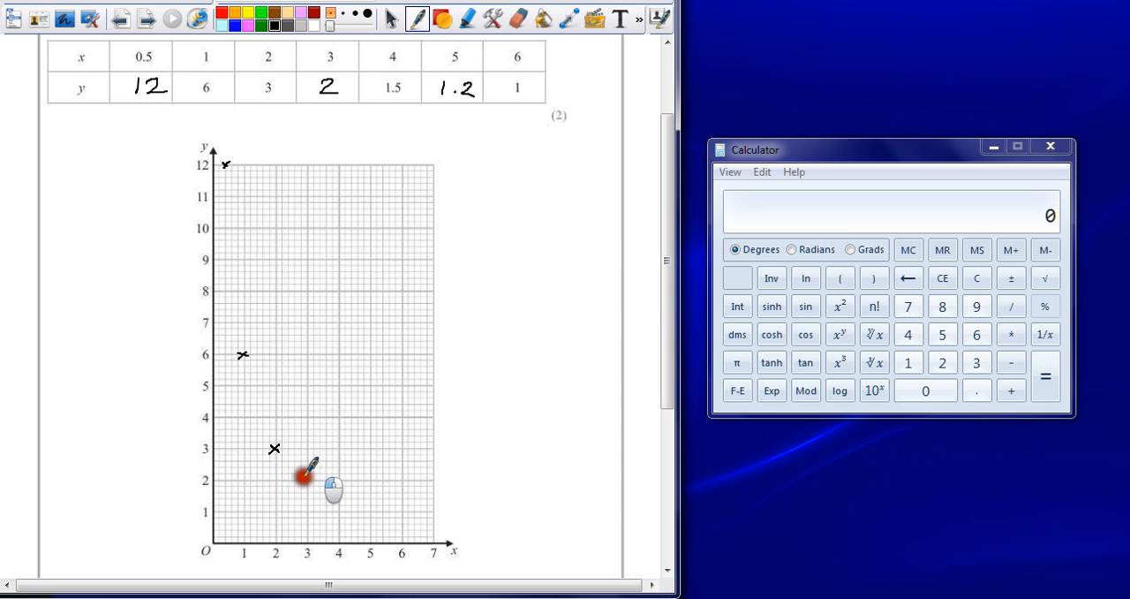
{"action": "left_click", "coordinate": [306, 479]}
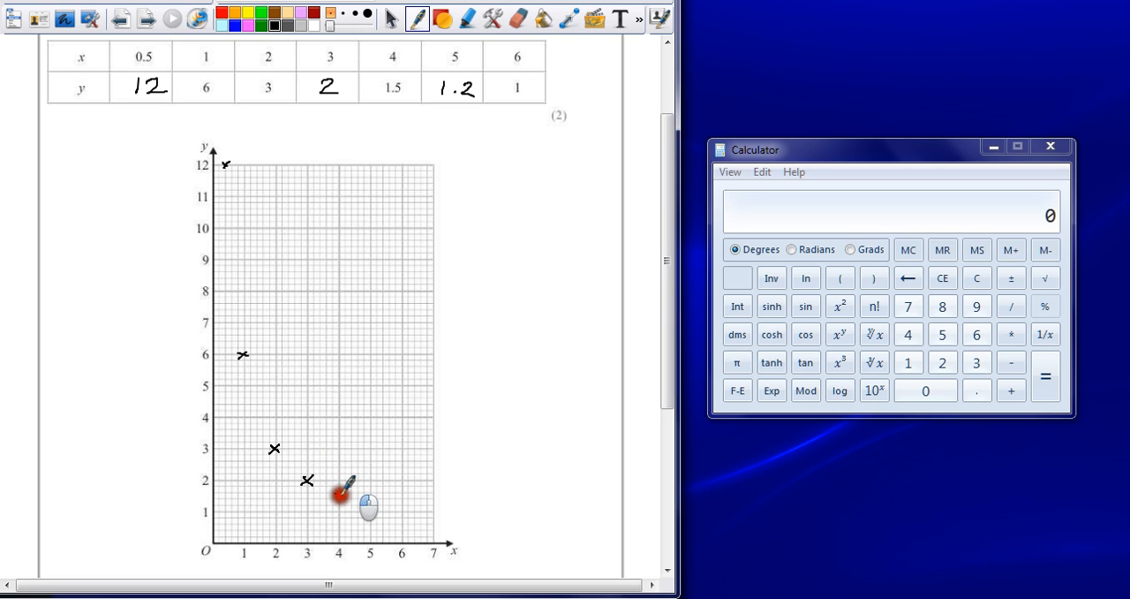
{"action": "left_click", "coordinate": [339, 493]}
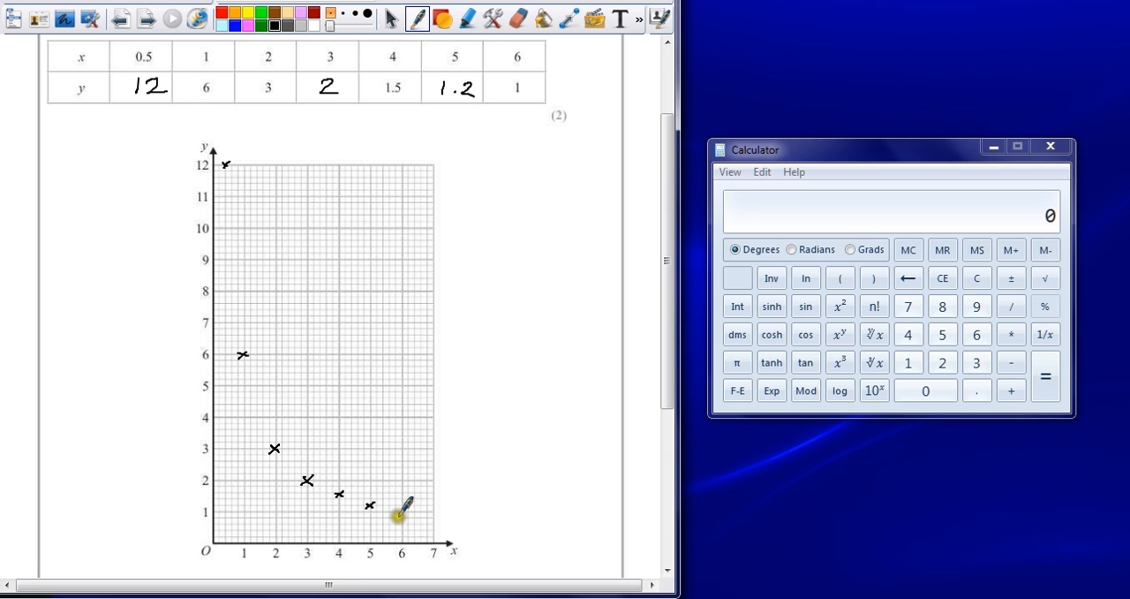
{"action": "left_click", "coordinate": [400, 517]}
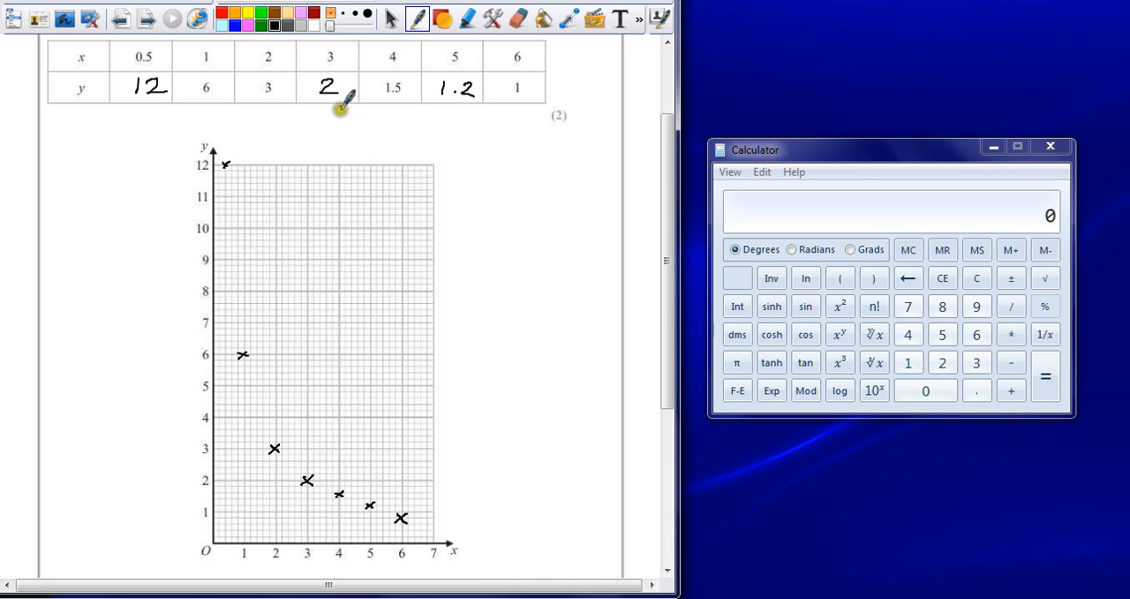
{"action": "mouse_move", "coordinate": [325, 210]}
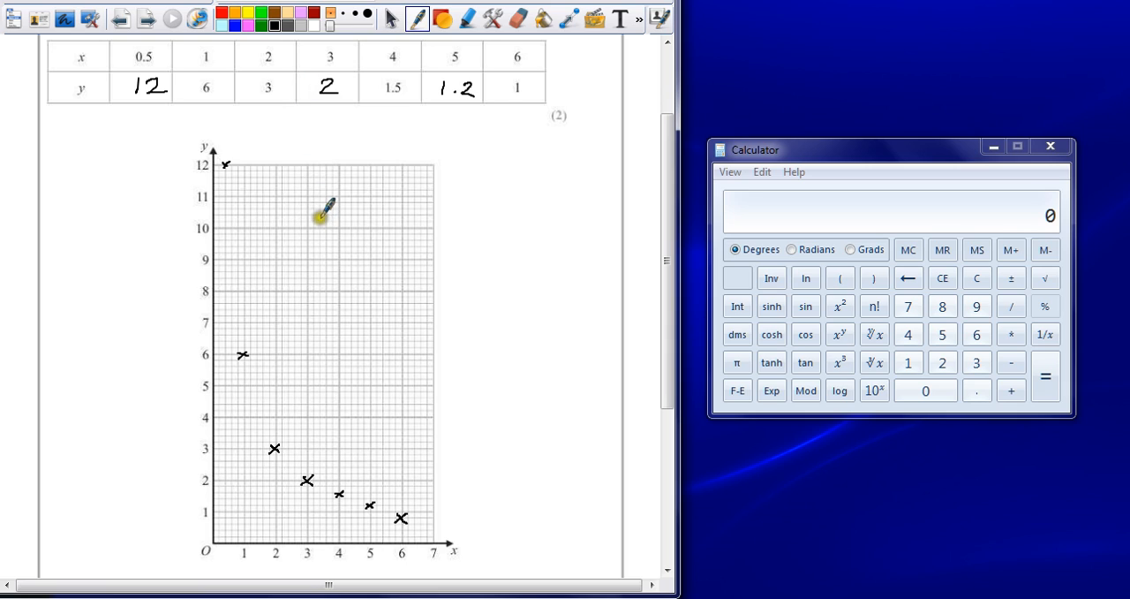
{"action": "mouse_move", "coordinate": [318, 212]}
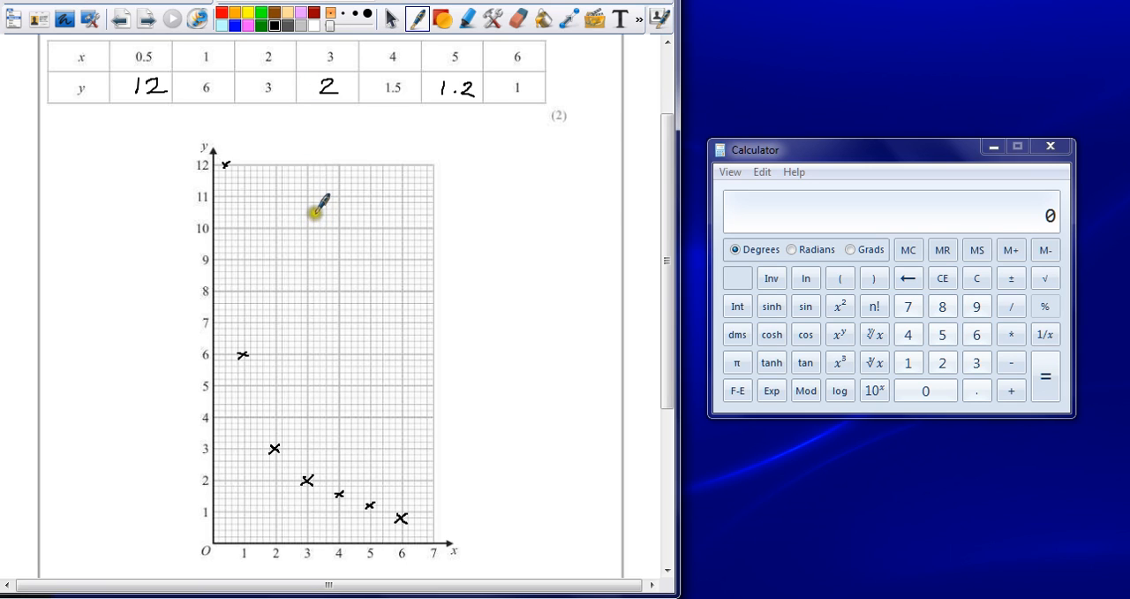
{"action": "mouse_move", "coordinate": [406, 75]}
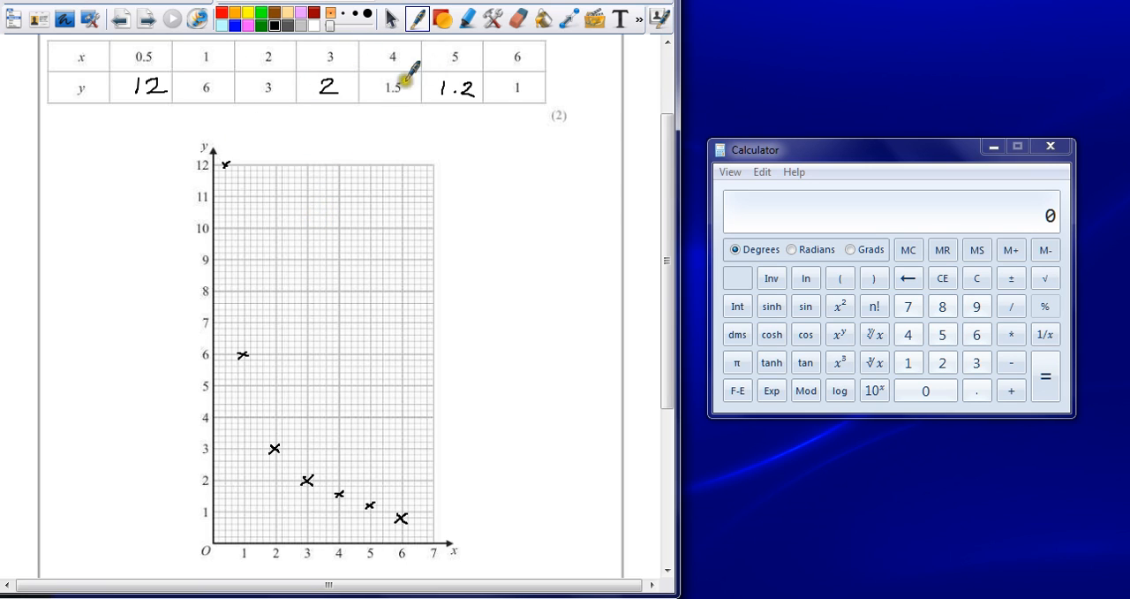
{"action": "mouse_move", "coordinate": [163, 119]}
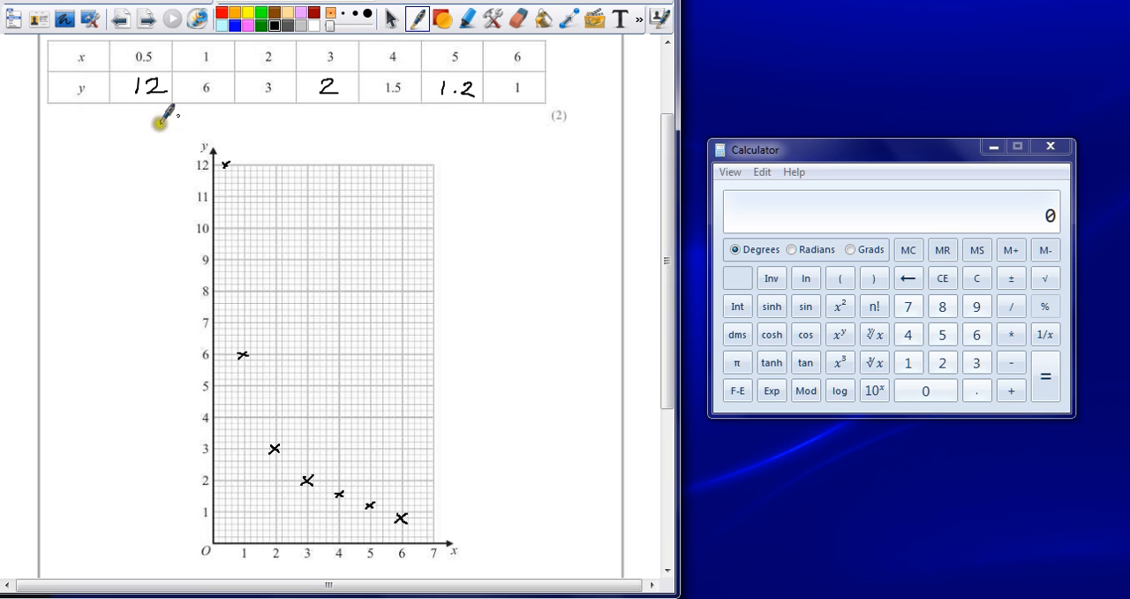
{"action": "mouse_move", "coordinate": [529, 84]}
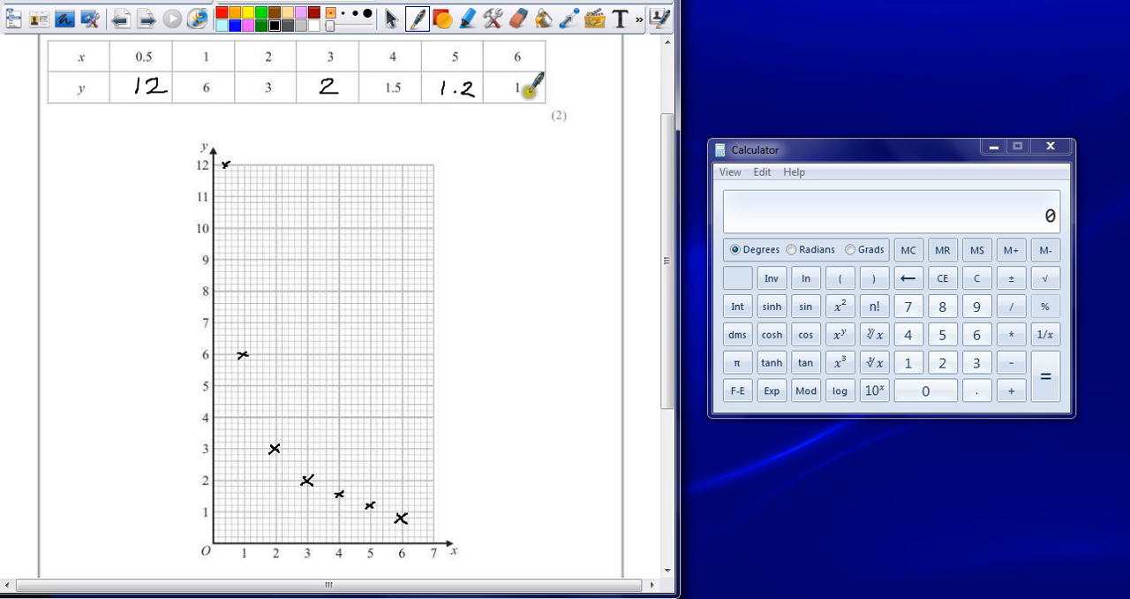
{"action": "mouse_move", "coordinate": [238, 91]}
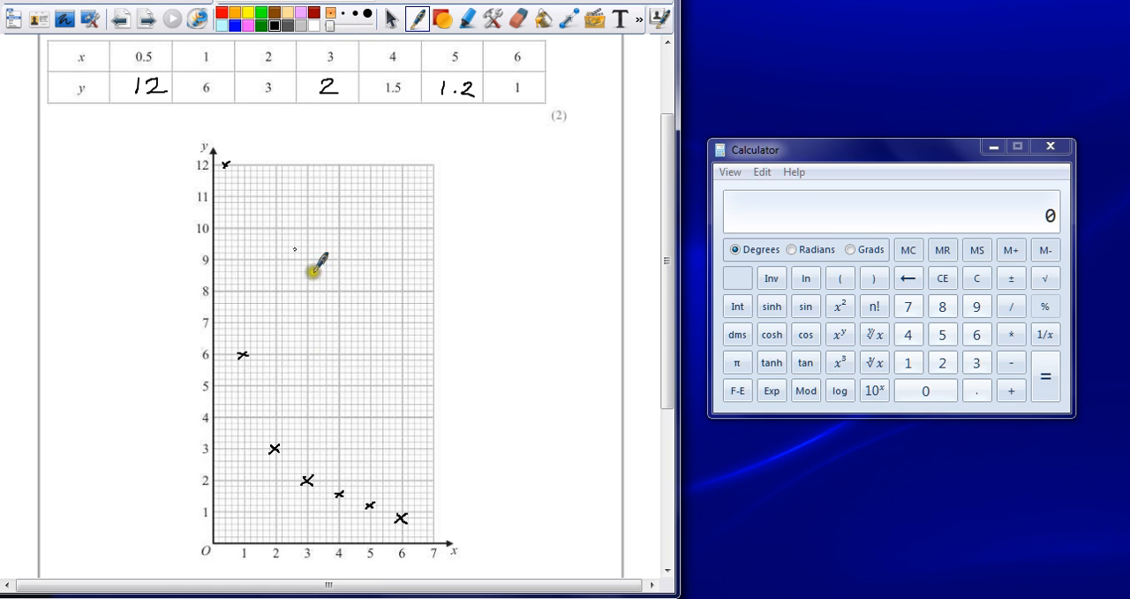
{"action": "mouse_move", "coordinate": [315, 4]}
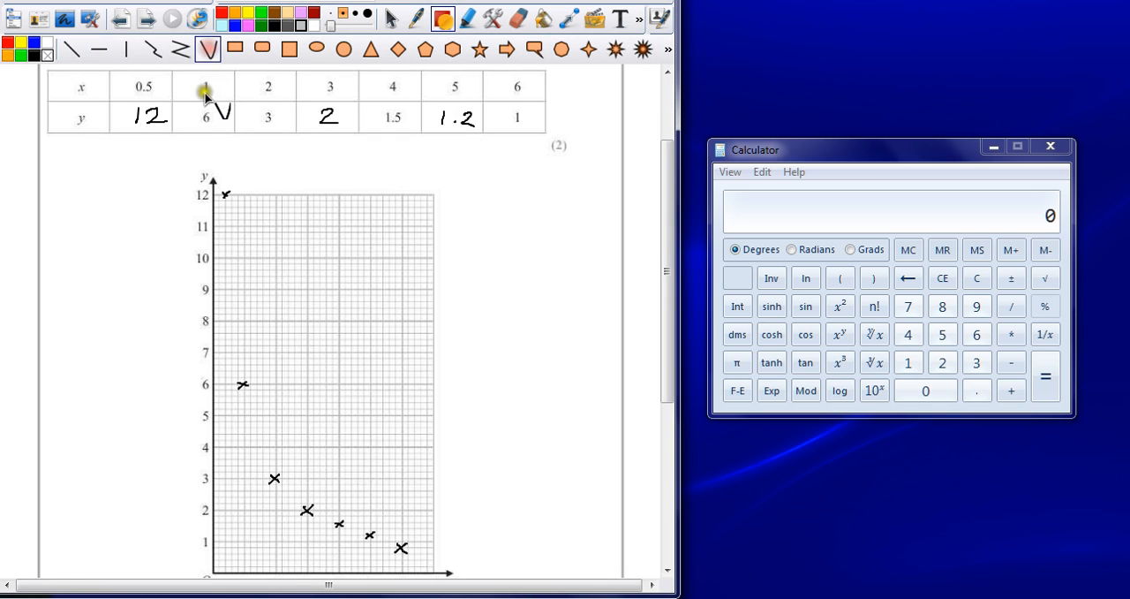
- Draw a smooth curve from the cross at y = 12 through the remaining plotted crosses
{"action": "left_click_drag", "start_coordinate": [225, 194], "coordinate": [238, 247]}
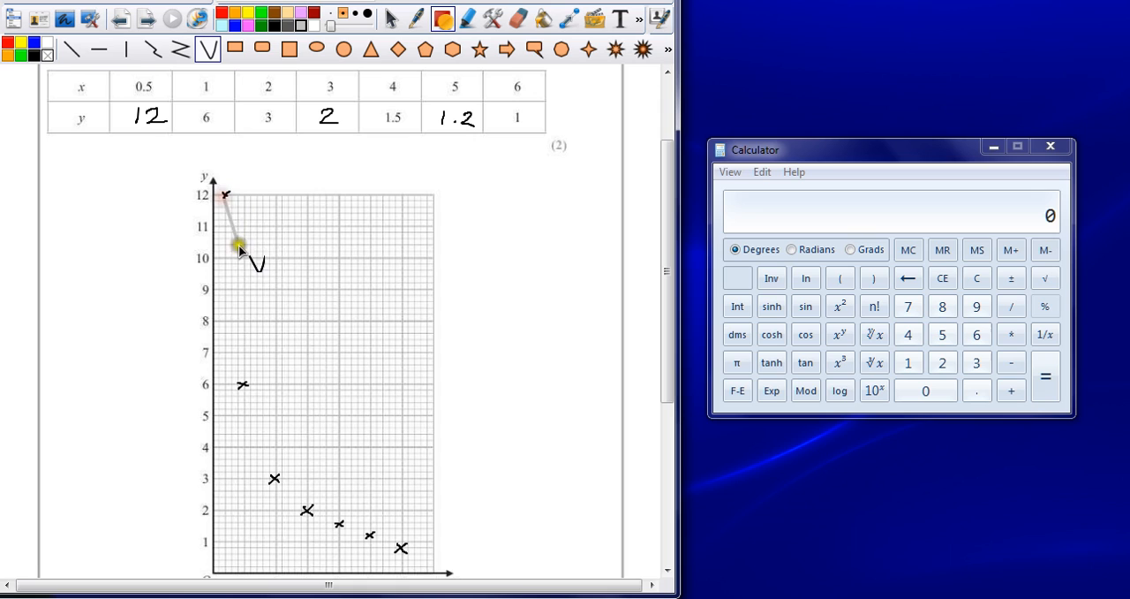
{"action": "left_click_drag", "start_coordinate": [238, 247], "coordinate": [275, 473]}
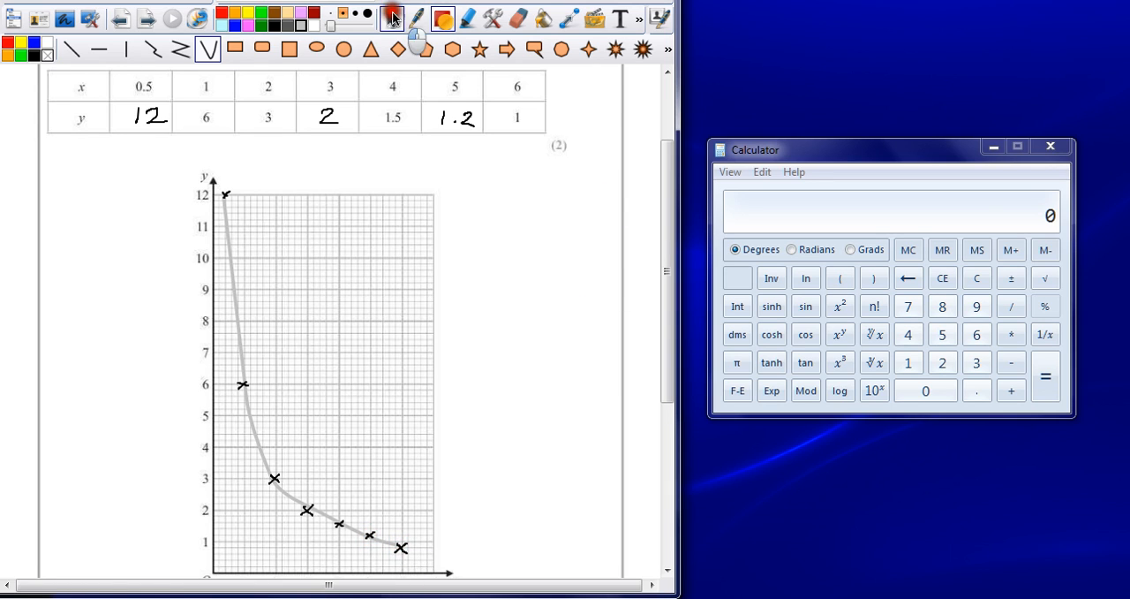
- Scroll down past the graph to show Question 18's 4-mark total
{"action": "scroll", "scroll_direction": "down", "scroll_amount": 3}
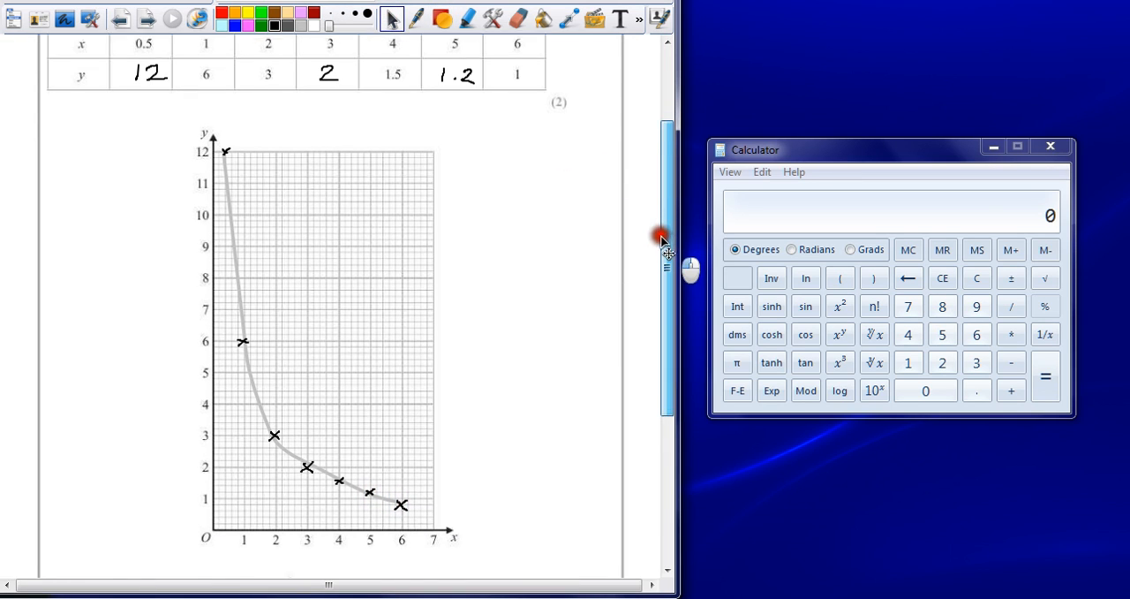
{"action": "scroll", "scroll_direction": "down", "scroll_amount": 3}
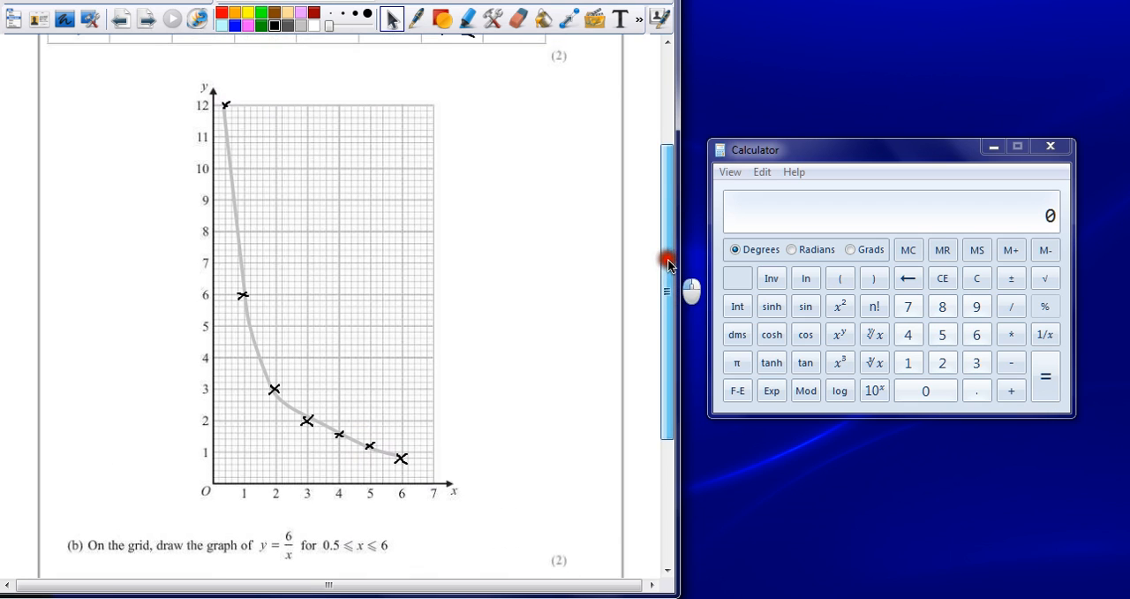
{"action": "scroll", "scroll_direction": "down", "scroll_amount": 3}
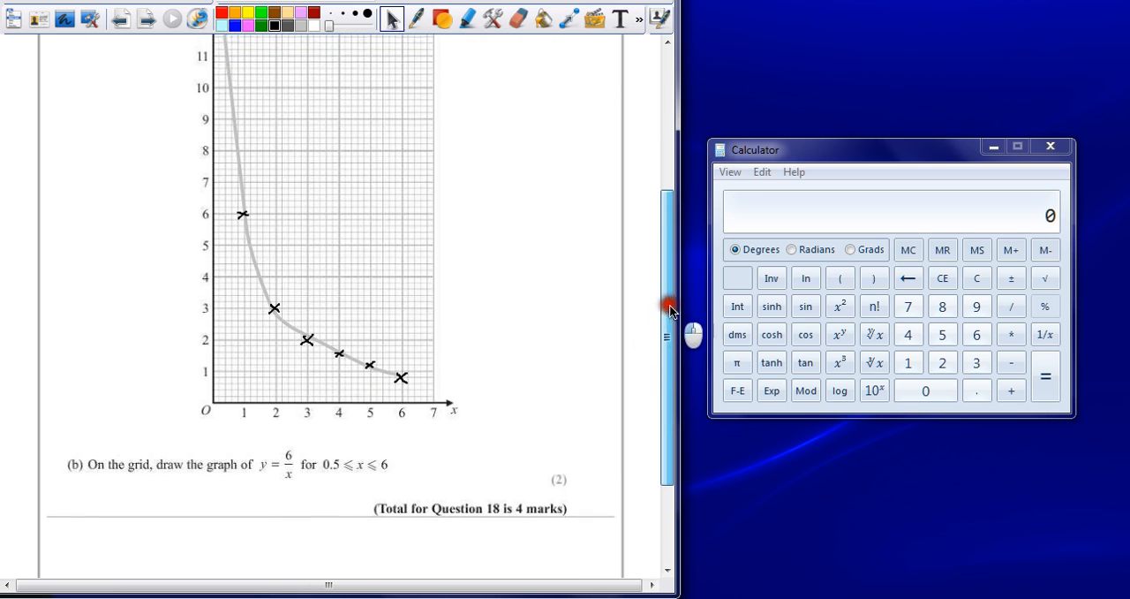